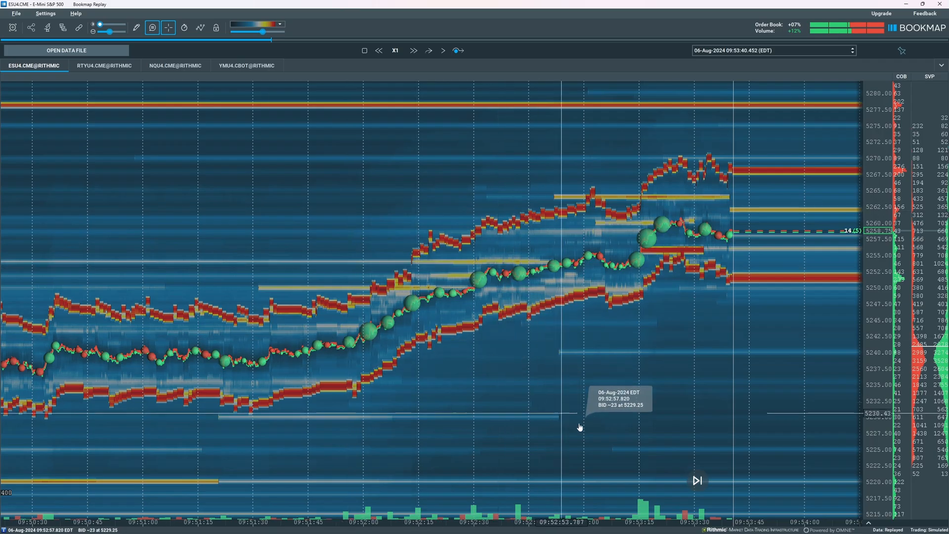
{"action": "mouse_move", "coordinate": [581, 428]}
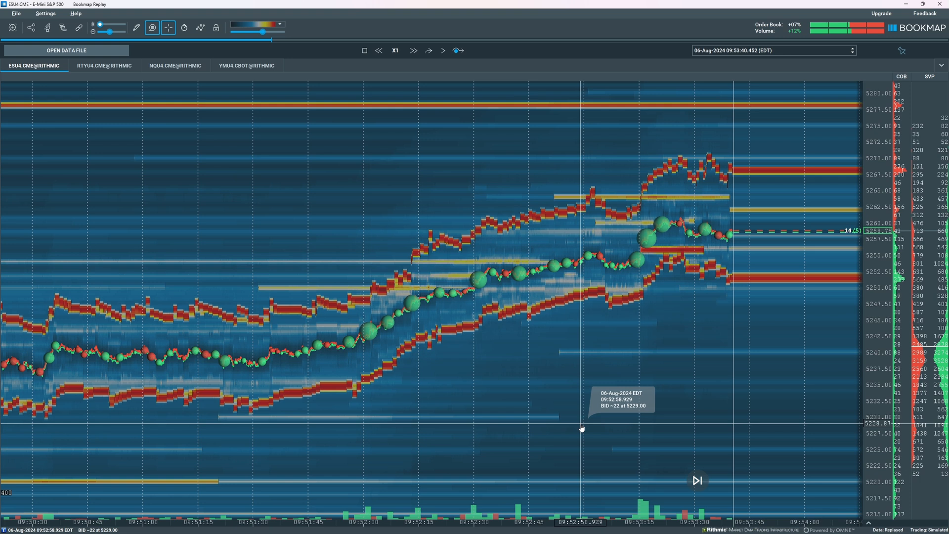
{"action": "mouse_move", "coordinate": [424, 336]}
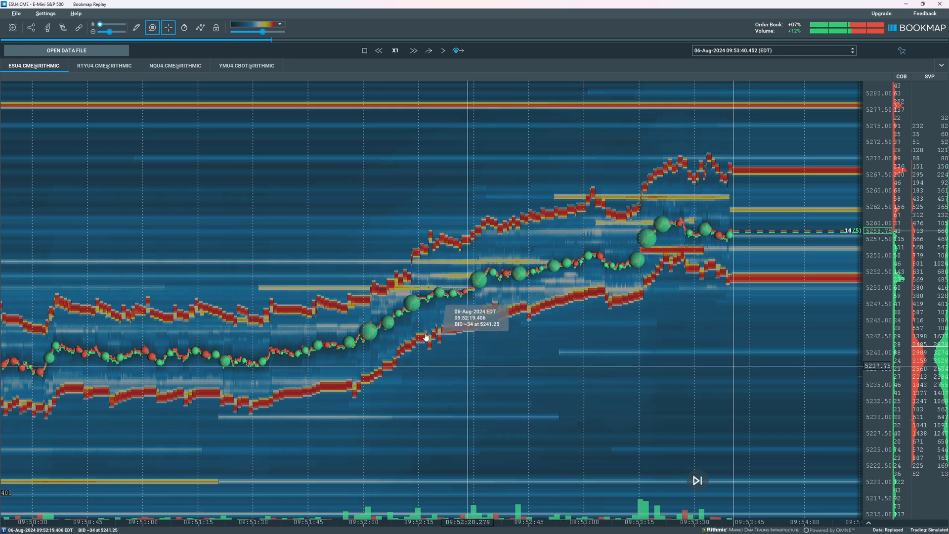
{"action": "mouse_move", "coordinate": [391, 278]}
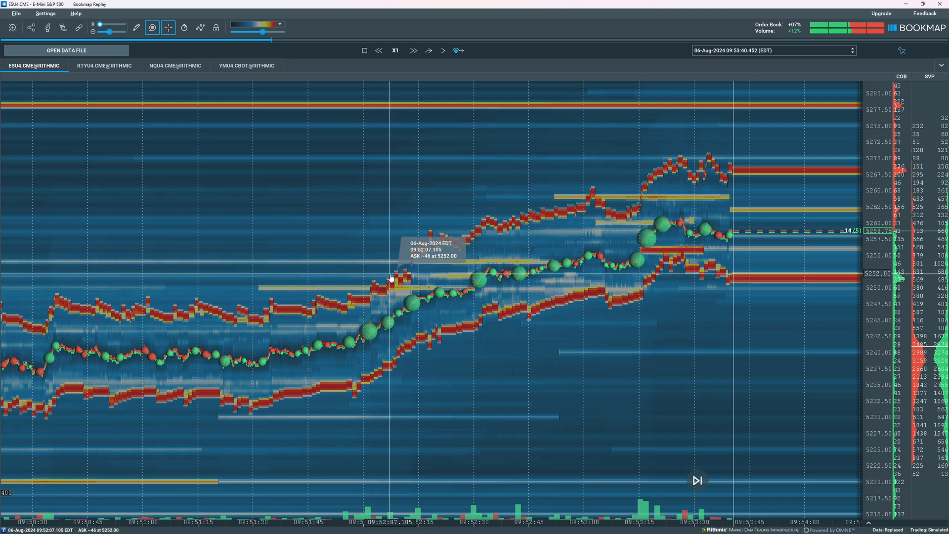
{"action": "mouse_move", "coordinate": [94, 27]}
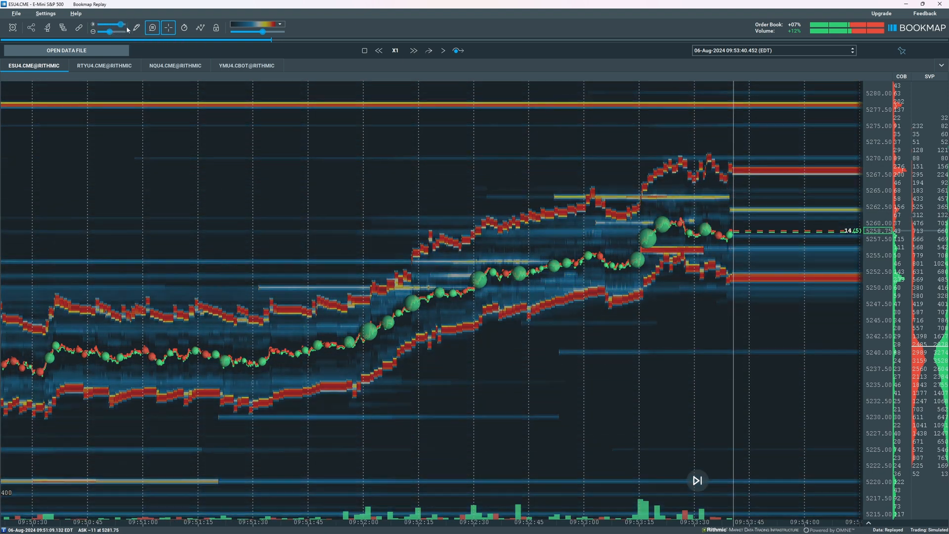
{"action": "mouse_move", "coordinate": [259, 256]}
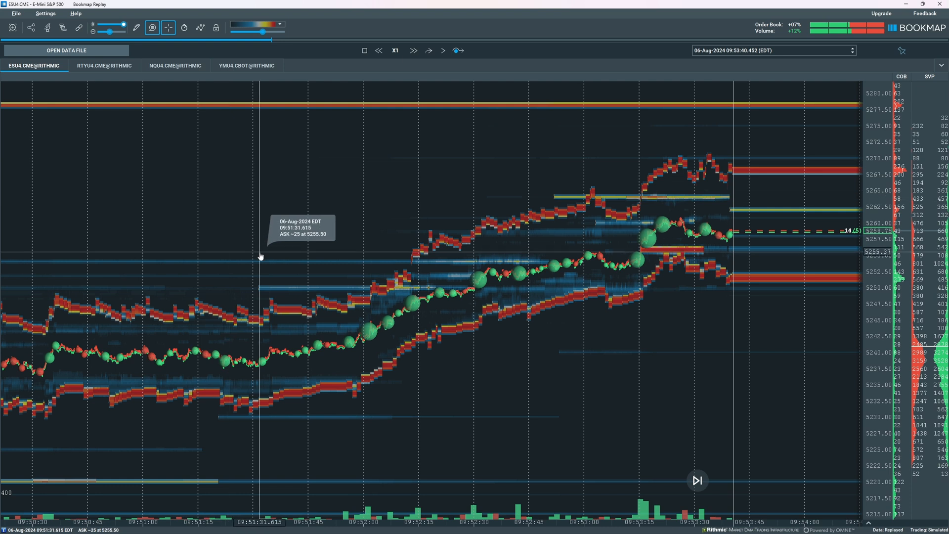
{"action": "mouse_move", "coordinate": [638, 258]}
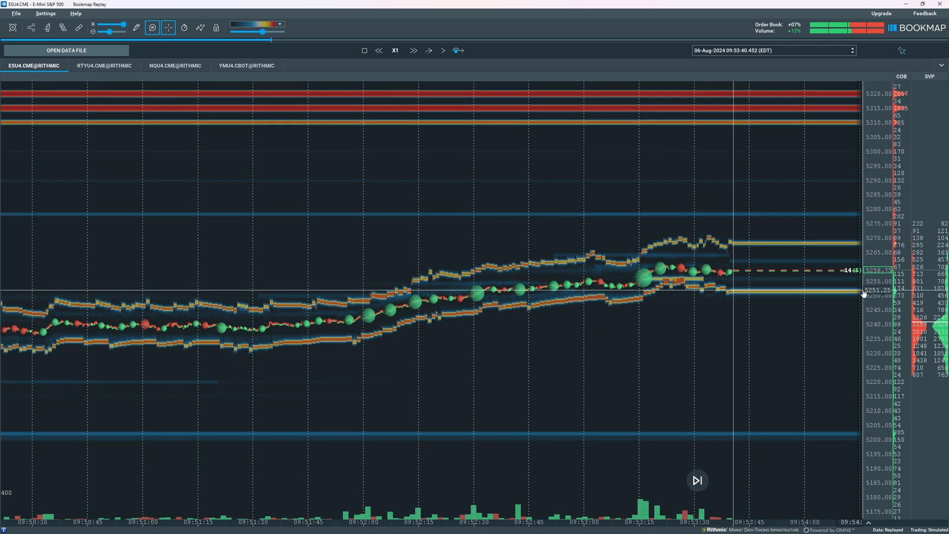
{"action": "mouse_move", "coordinate": [792, 165]}
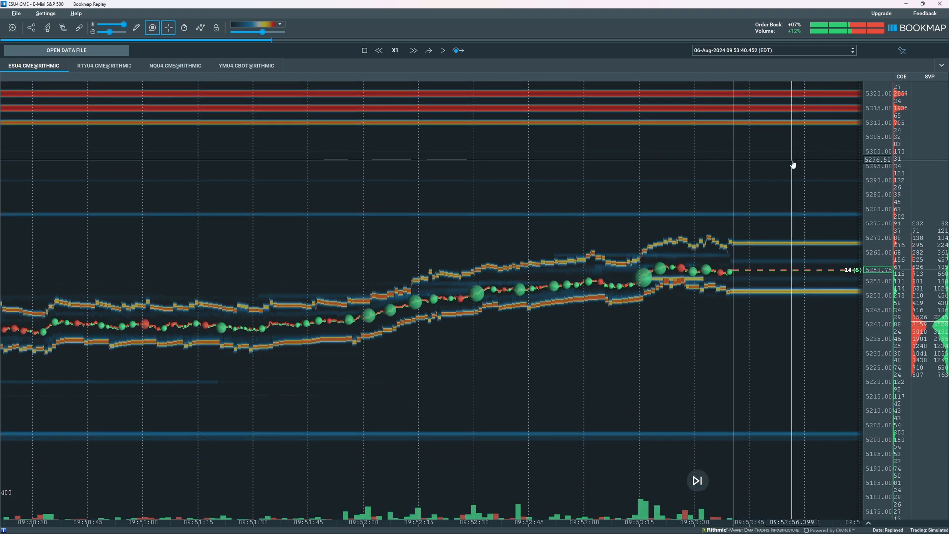
{"action": "mouse_move", "coordinate": [801, 121]}
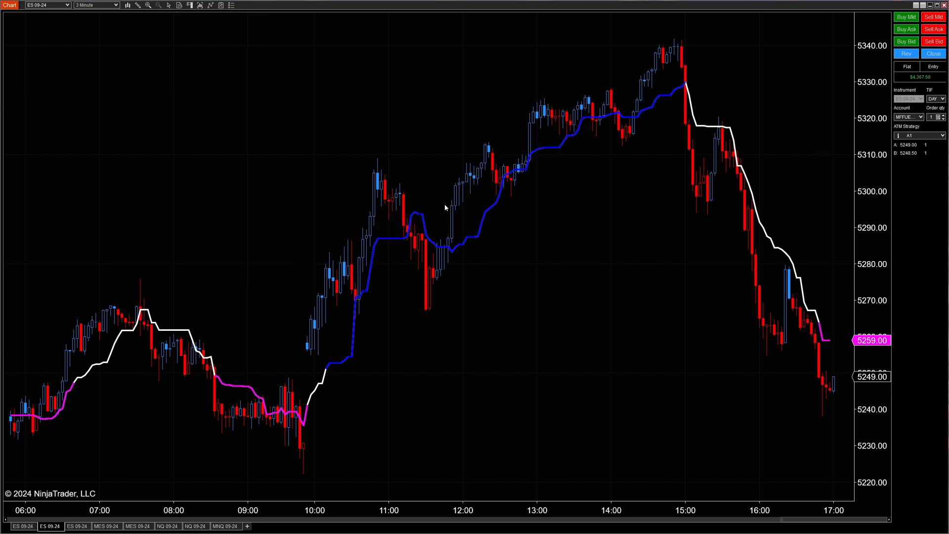
{"action": "mouse_move", "coordinate": [427, 191]}
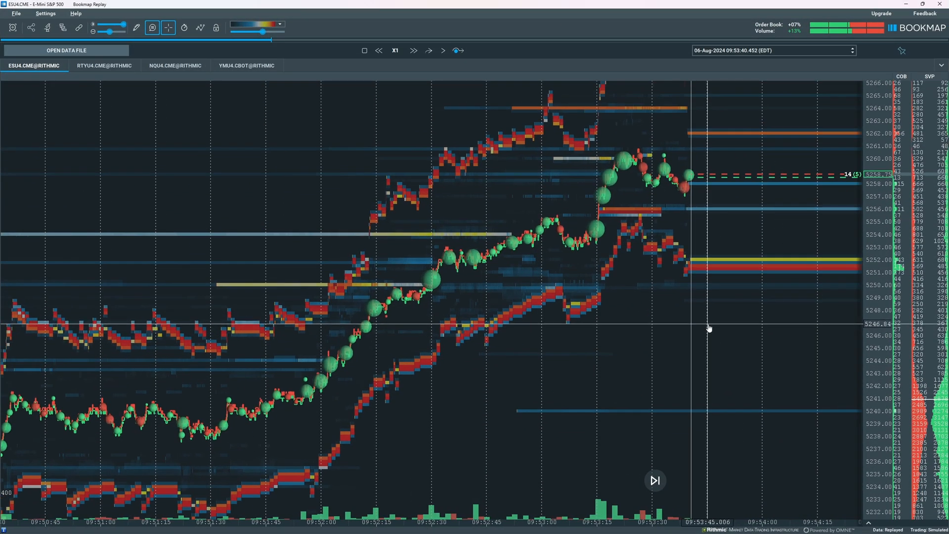
{"action": "mouse_move", "coordinate": [902, 82]}
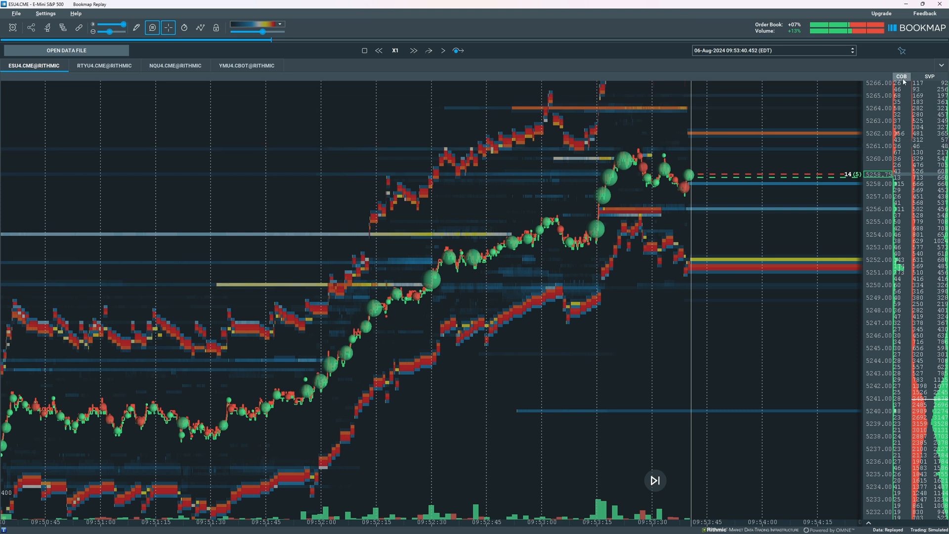
{"action": "mouse_move", "coordinate": [901, 76]}
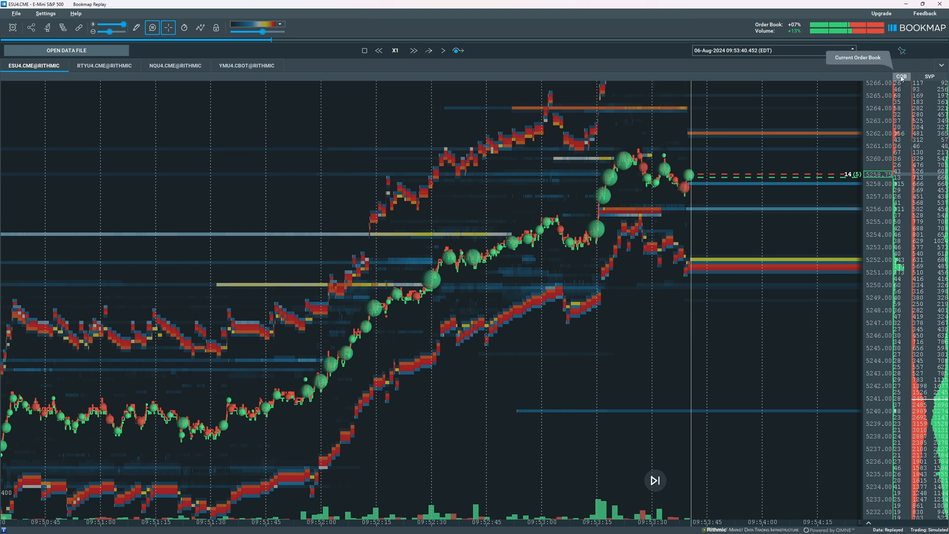
{"action": "mouse_move", "coordinate": [929, 77]}
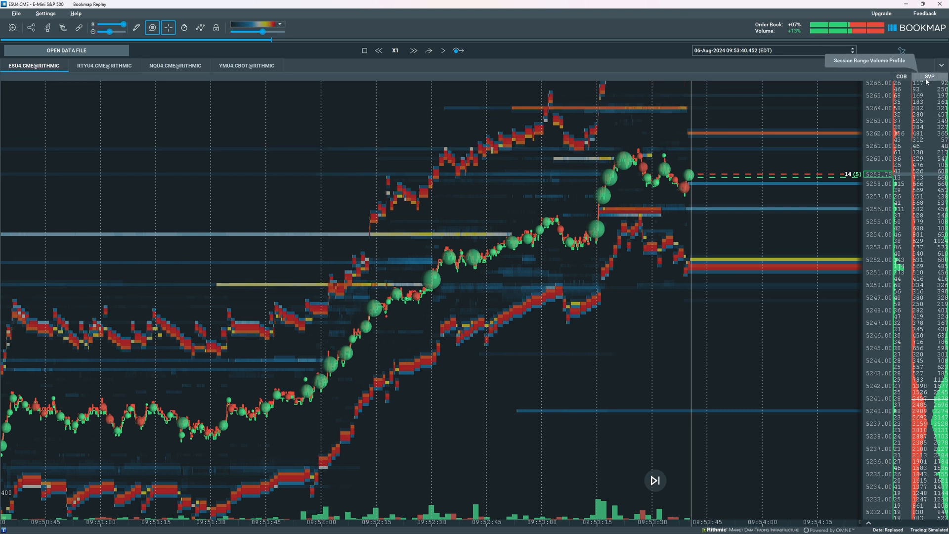
Open the session volume profile column's options menu.
{"action": "left_click", "coordinate": [928, 75]}
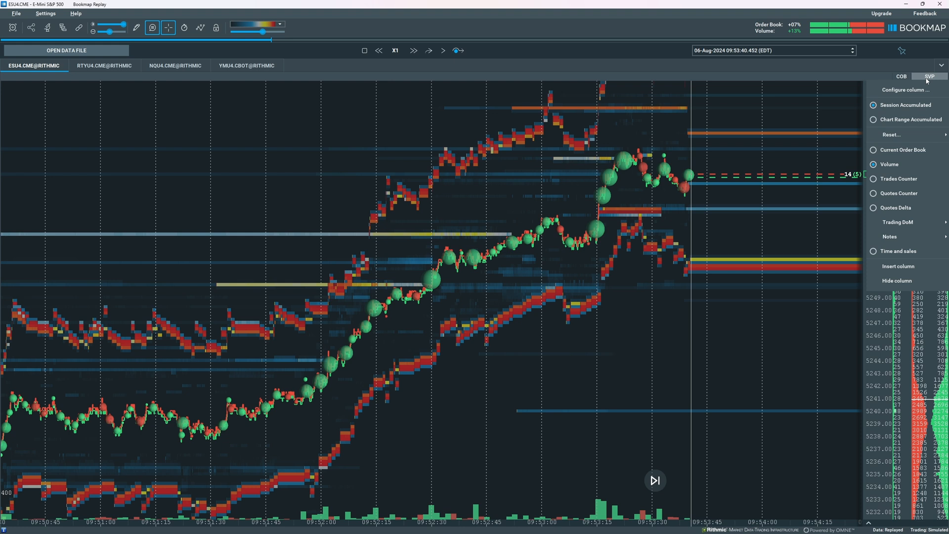
{"action": "mouse_move", "coordinate": [917, 146]}
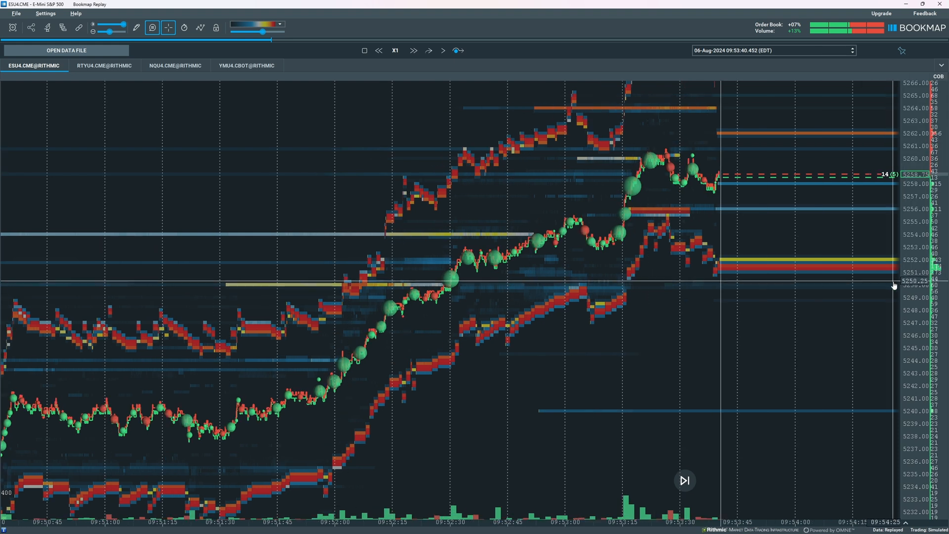
{"action": "mouse_move", "coordinate": [755, 356]}
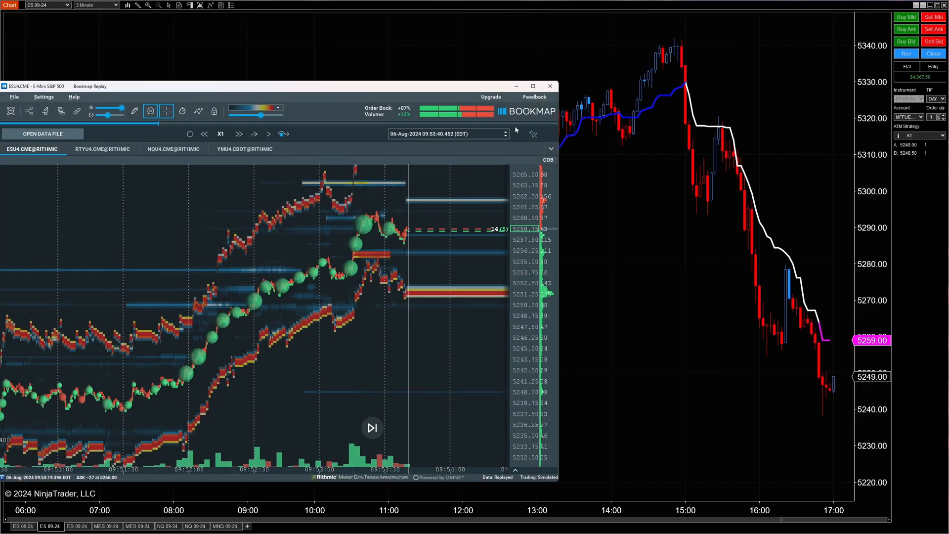
Maximize the replay window, restore it over the chart, then maximize it again.
{"action": "left_click", "coordinate": [533, 86]}
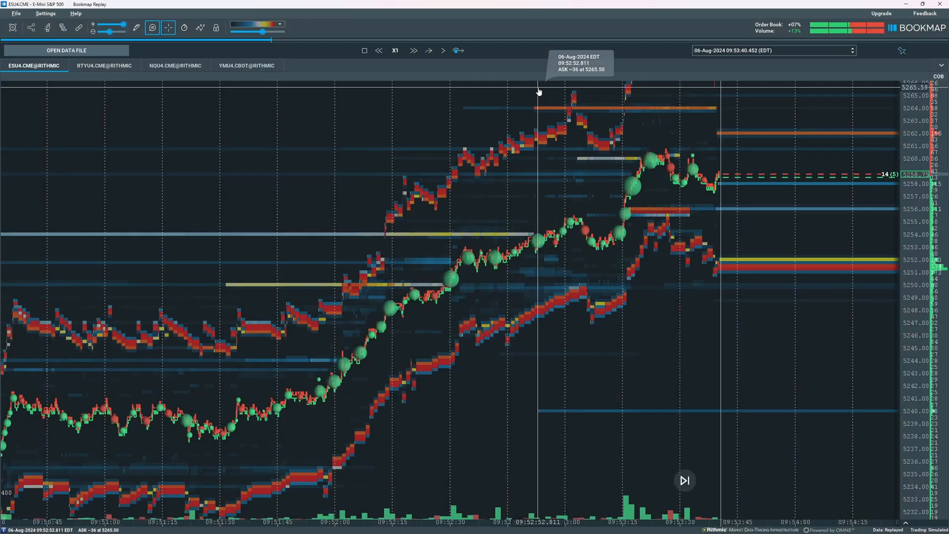
{"action": "left_click", "coordinate": [932, 5]}
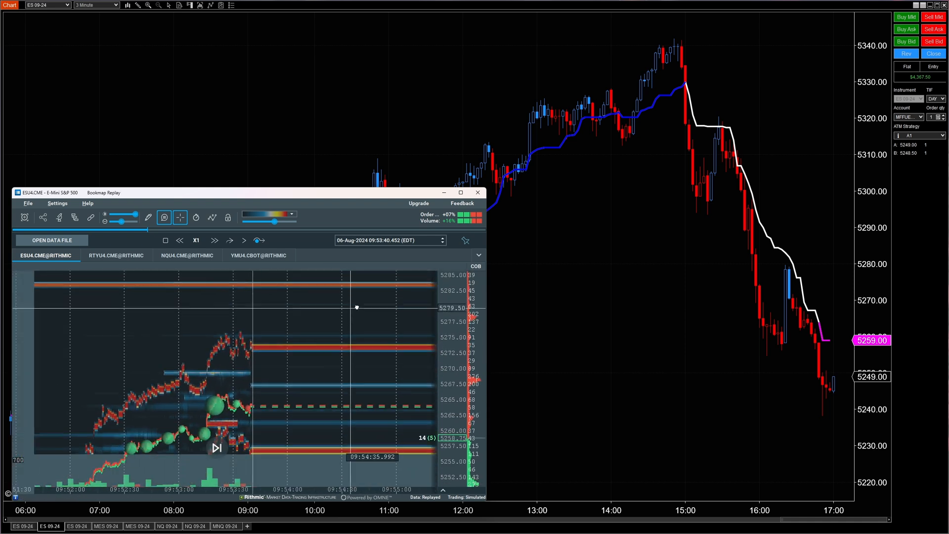
{"action": "left_click", "coordinate": [460, 193]}
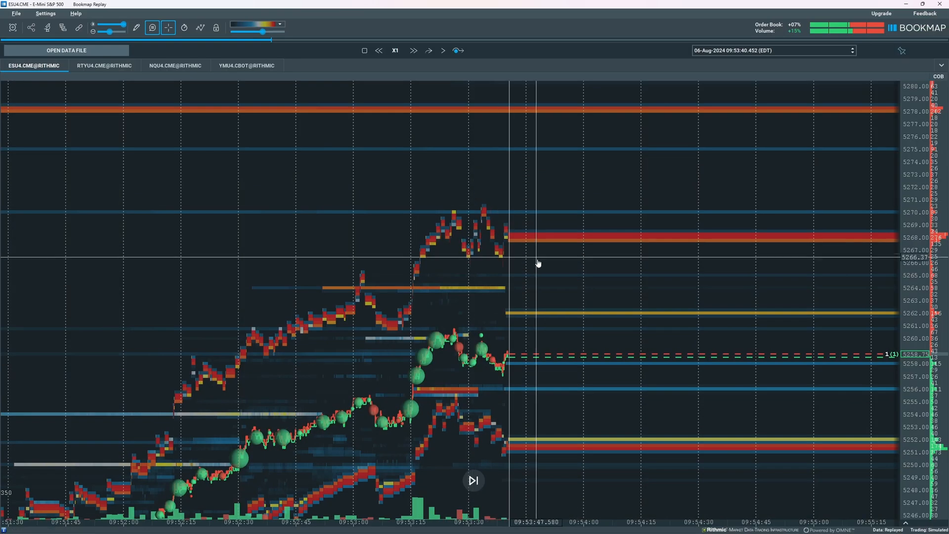
{"action": "mouse_move", "coordinate": [336, 212]}
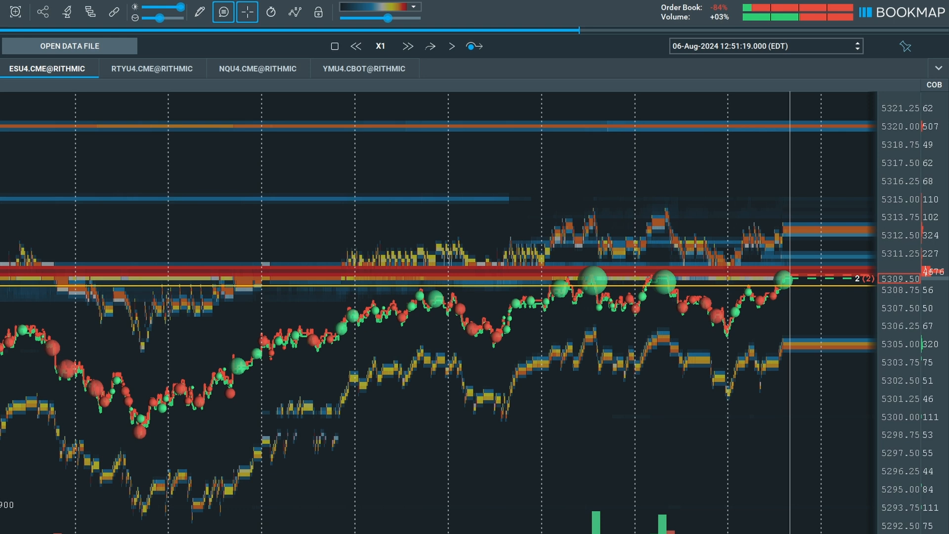
{"action": "mouse_move", "coordinate": [162, 286]}
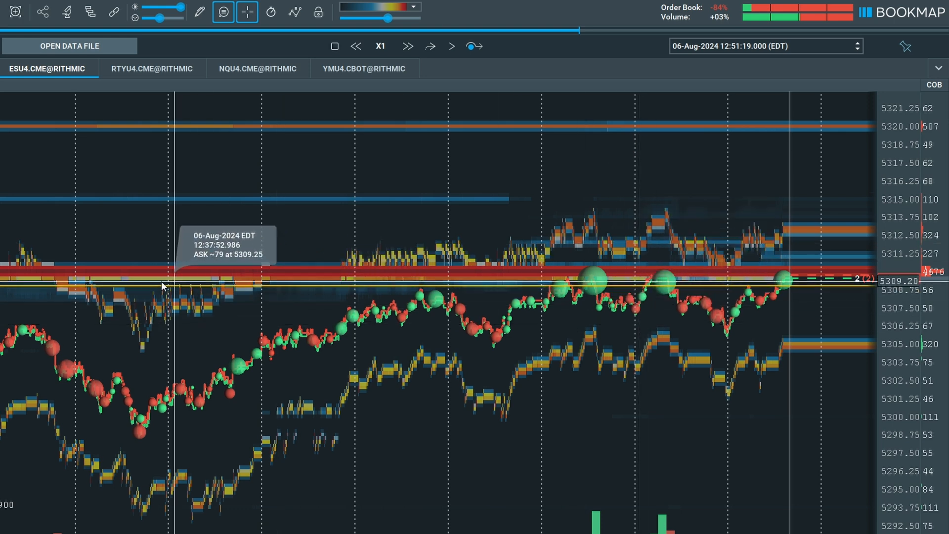
{"action": "mouse_move", "coordinate": [163, 279]}
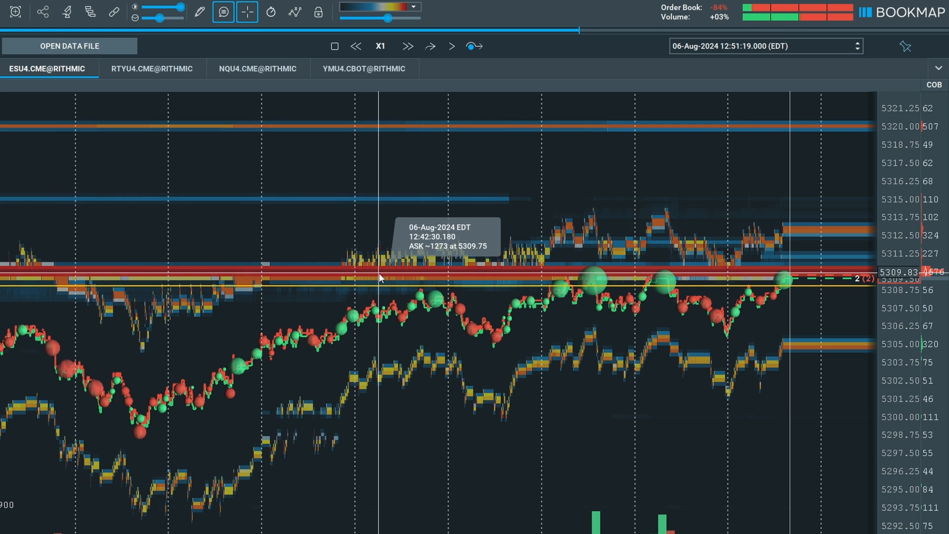
{"action": "mouse_move", "coordinate": [590, 288]}
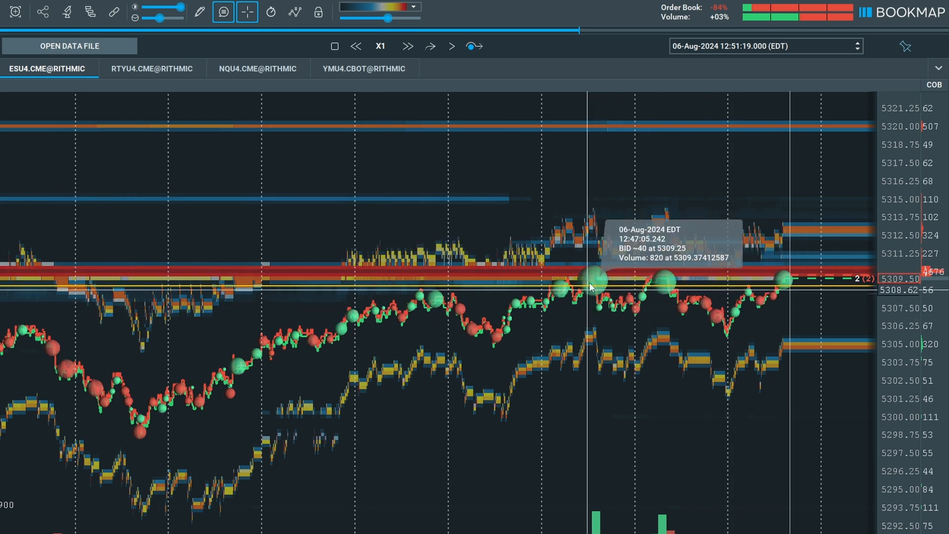
{"action": "mouse_move", "coordinate": [711, 330]}
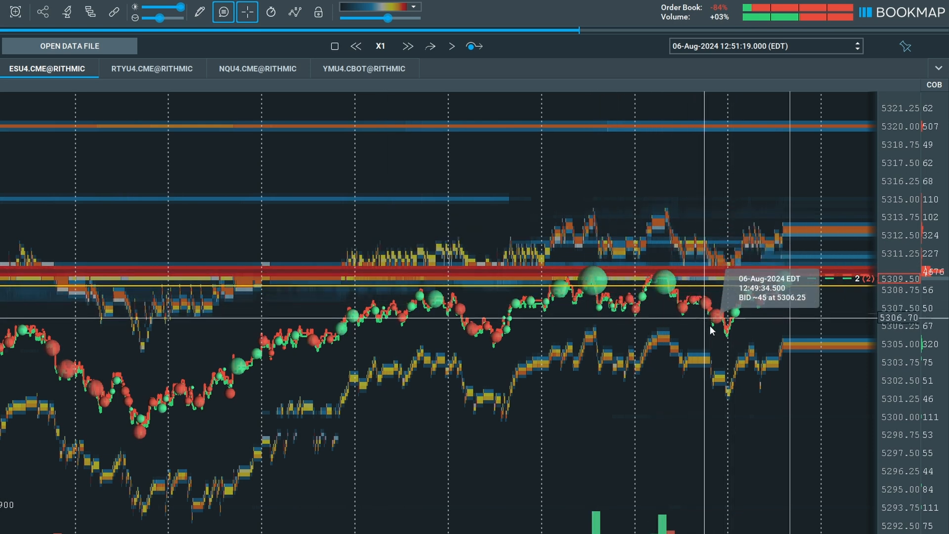
{"action": "mouse_move", "coordinate": [602, 111]}
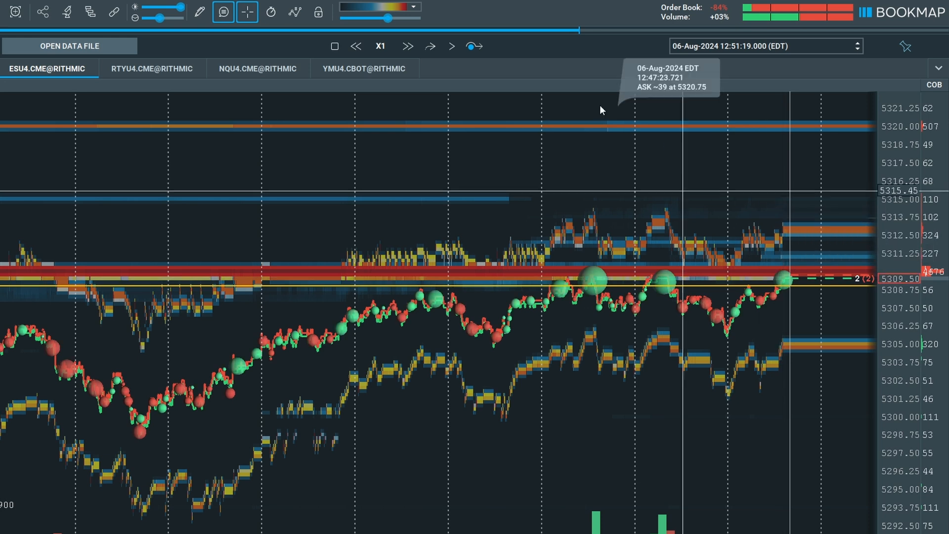
{"action": "mouse_move", "coordinate": [451, 46]}
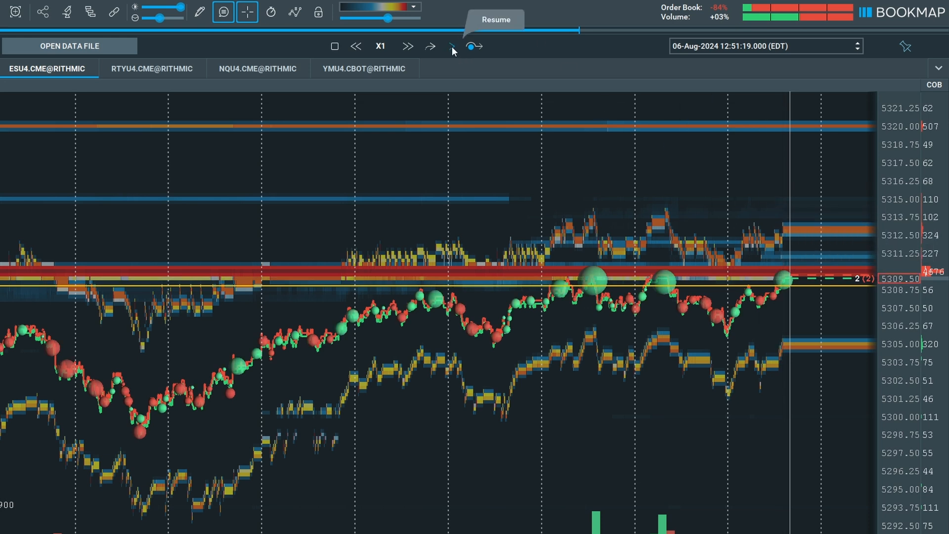
Resume the ES replay, pause to inspect the 5310 band, then continue to 12:52:17.
{"action": "left_click", "coordinate": [452, 46]}
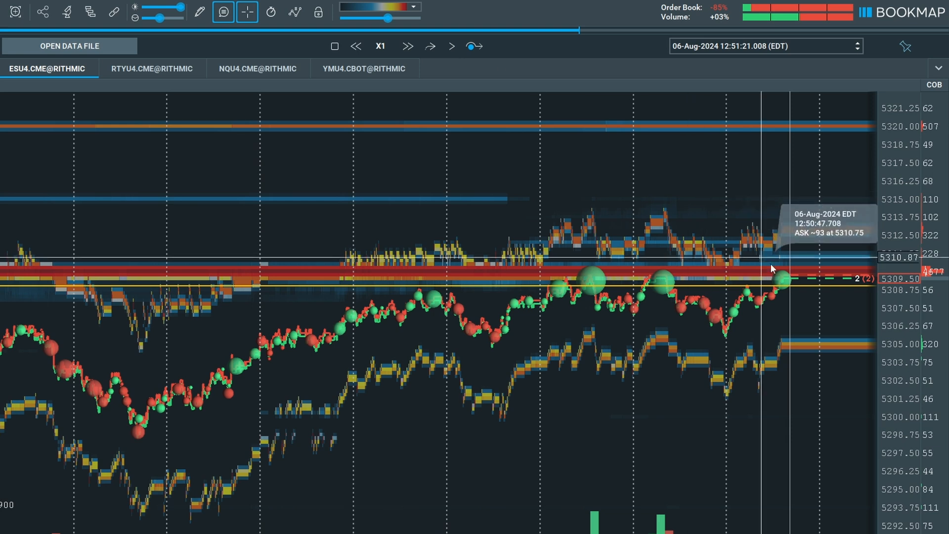
{"action": "mouse_move", "coordinate": [453, 46]}
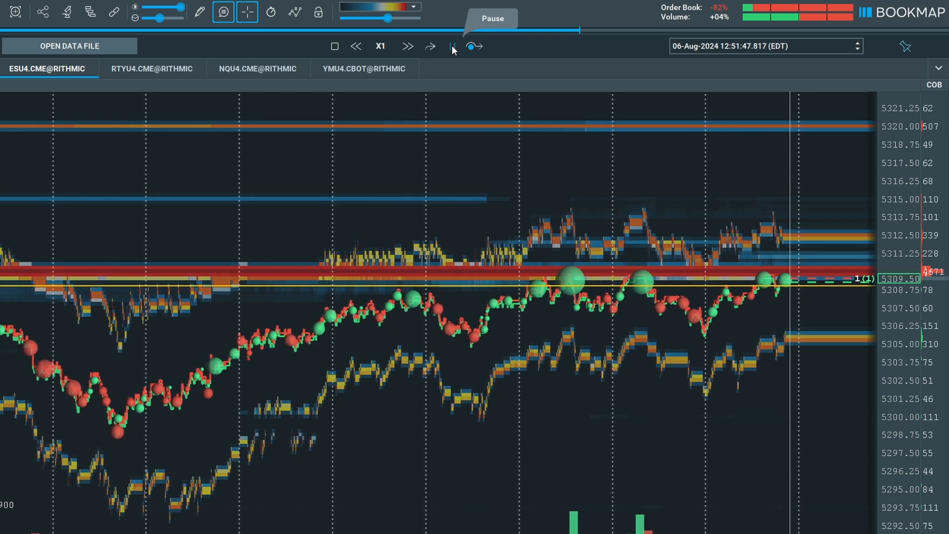
{"action": "left_click", "coordinate": [452, 46]}
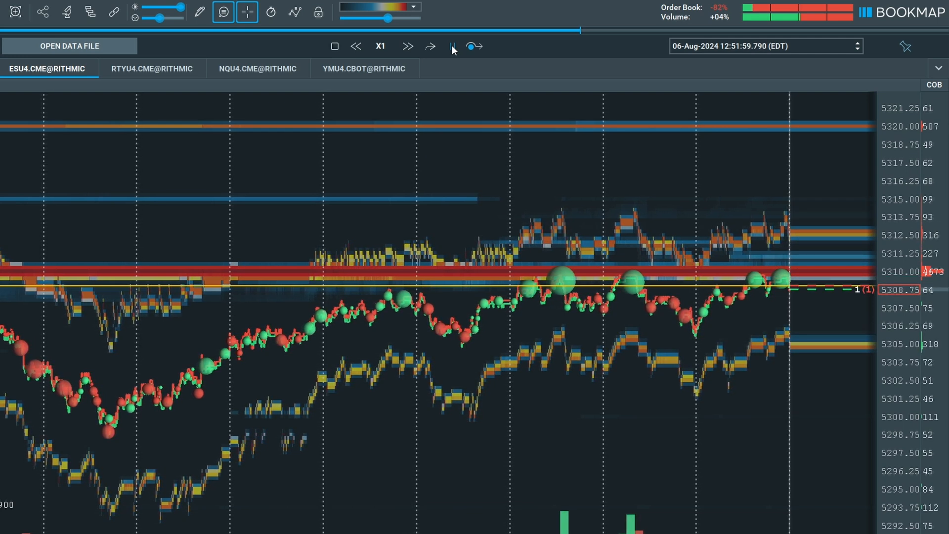
{"action": "left_click", "coordinate": [452, 46]}
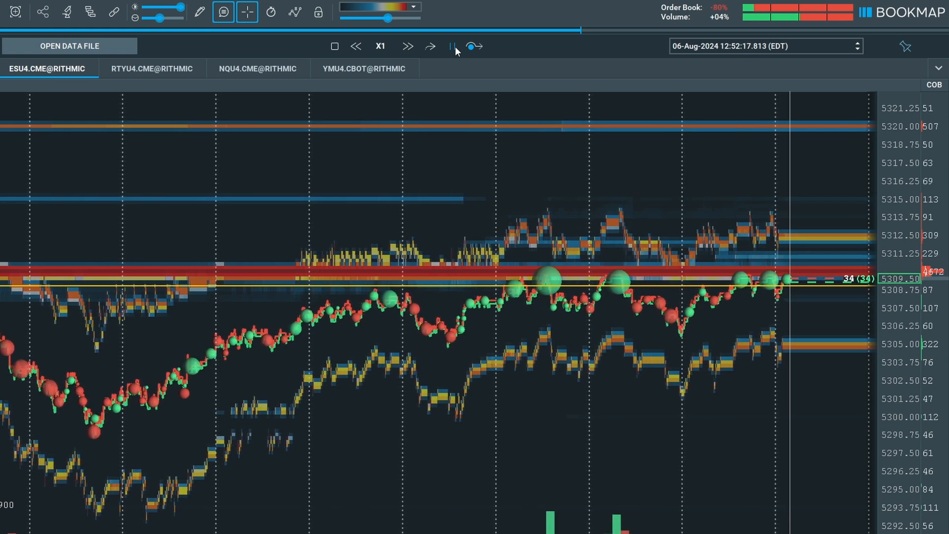
{"action": "mouse_move", "coordinate": [515, 281]}
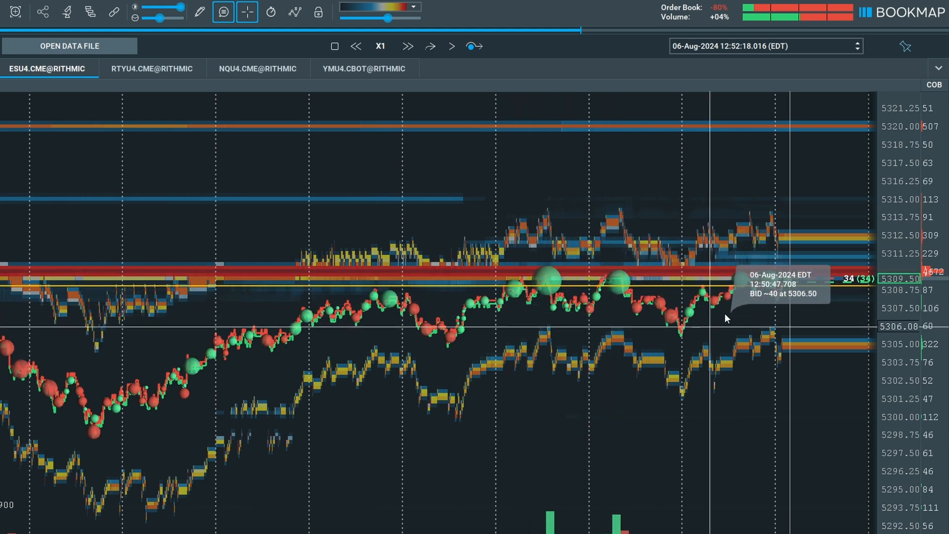
{"action": "mouse_move", "coordinate": [739, 277]}
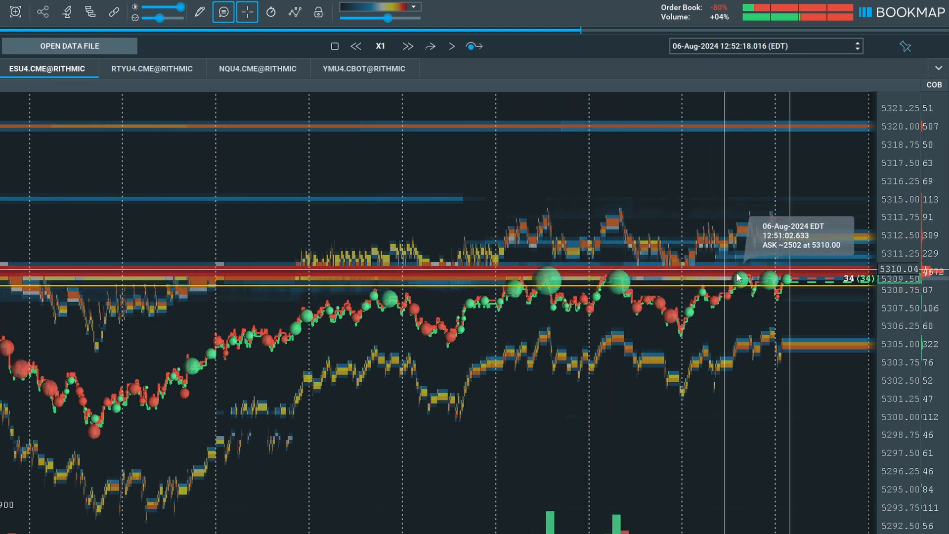
{"action": "mouse_move", "coordinate": [771, 278]}
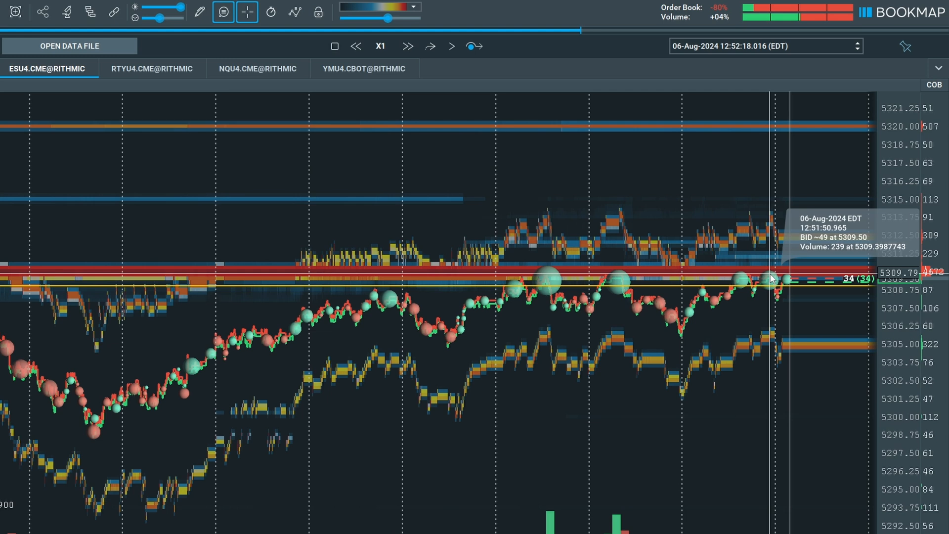
{"action": "mouse_move", "coordinate": [524, 191]}
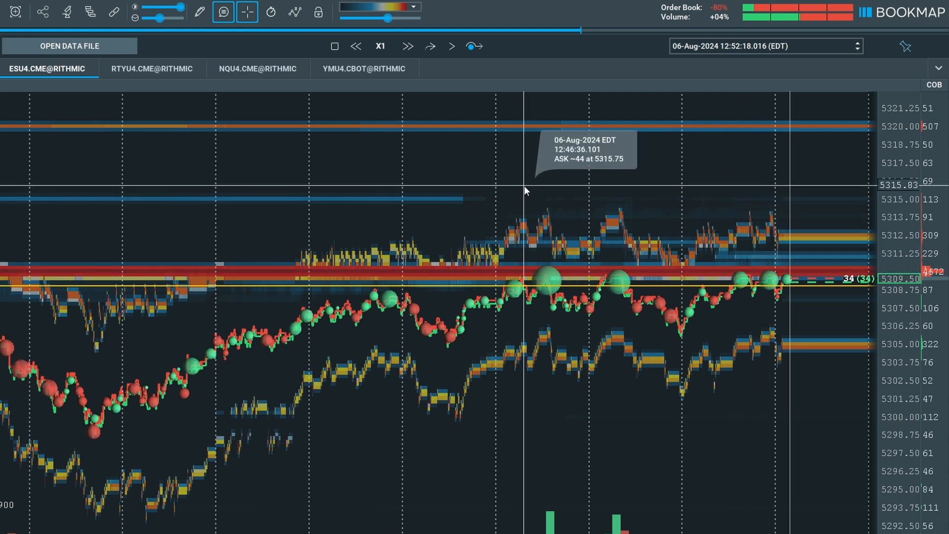
{"action": "mouse_move", "coordinate": [442, 55]}
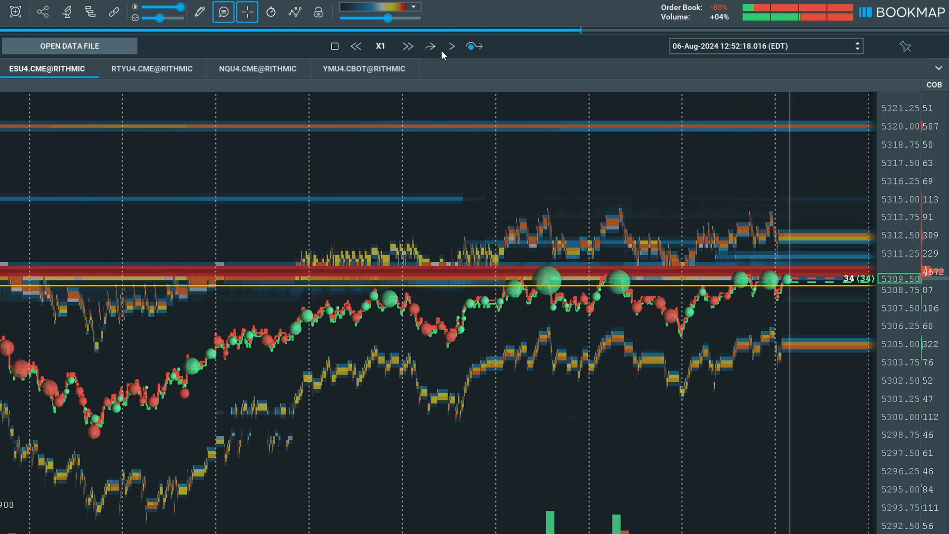
{"action": "mouse_move", "coordinate": [451, 46]}
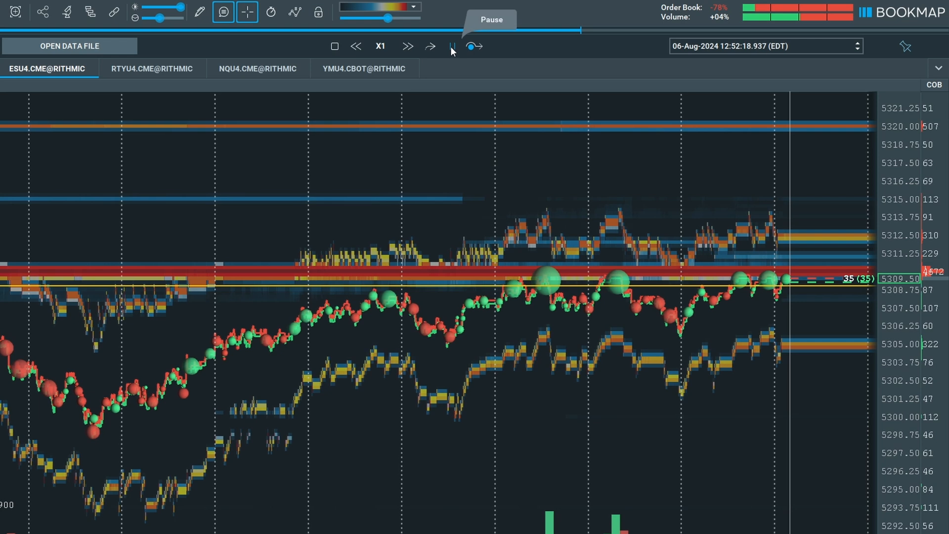
Pause the replay at 12:52:20 with price near 5313, above the 5310 band.
{"action": "left_click", "coordinate": [451, 46]}
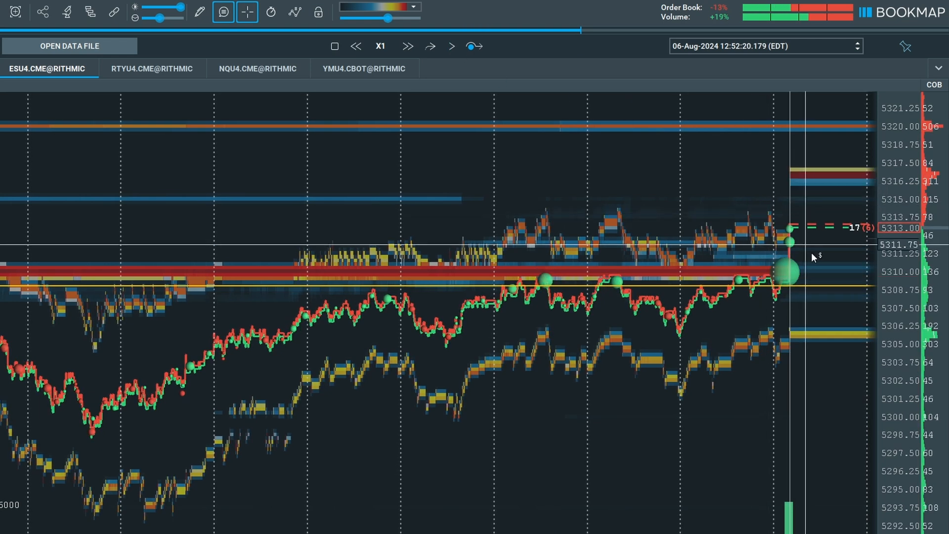
{"action": "mouse_move", "coordinate": [775, 281]}
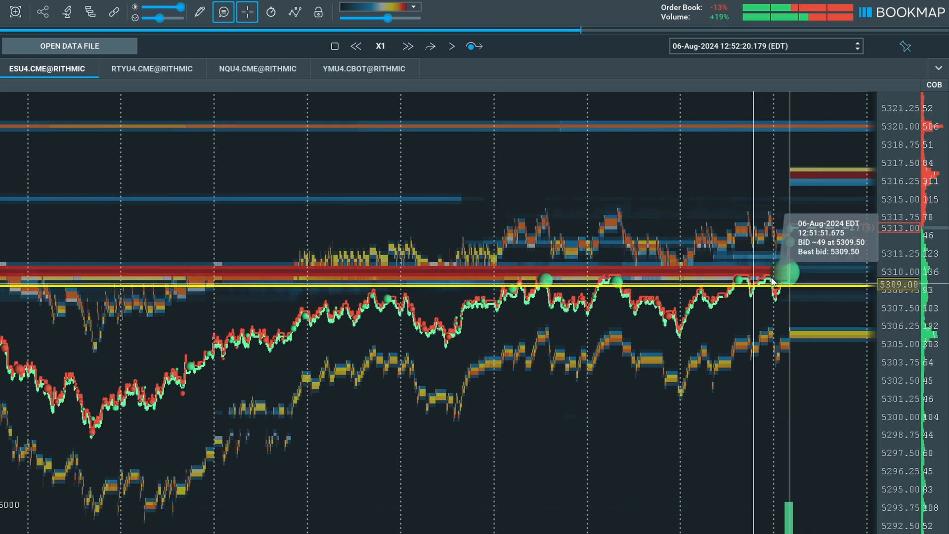
{"action": "mouse_move", "coordinate": [820, 274]}
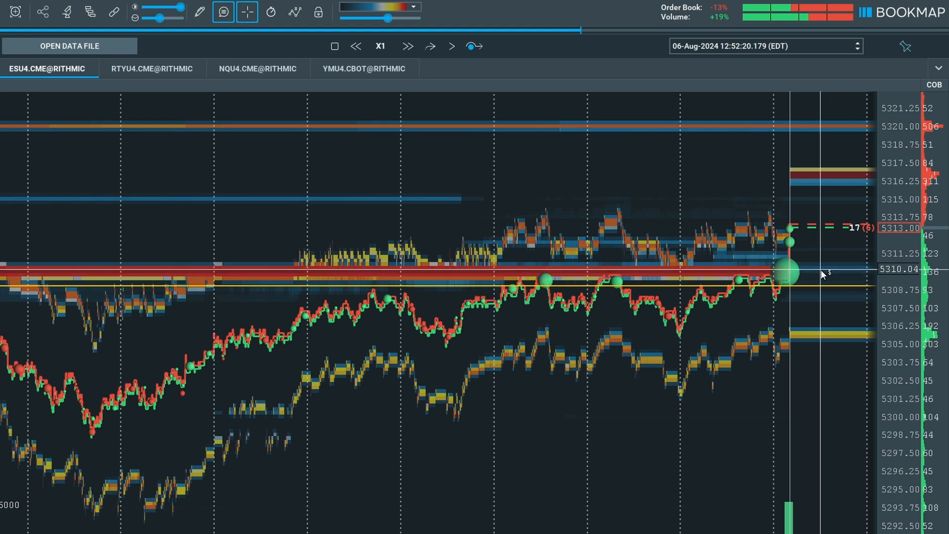
{"action": "mouse_move", "coordinate": [789, 246]}
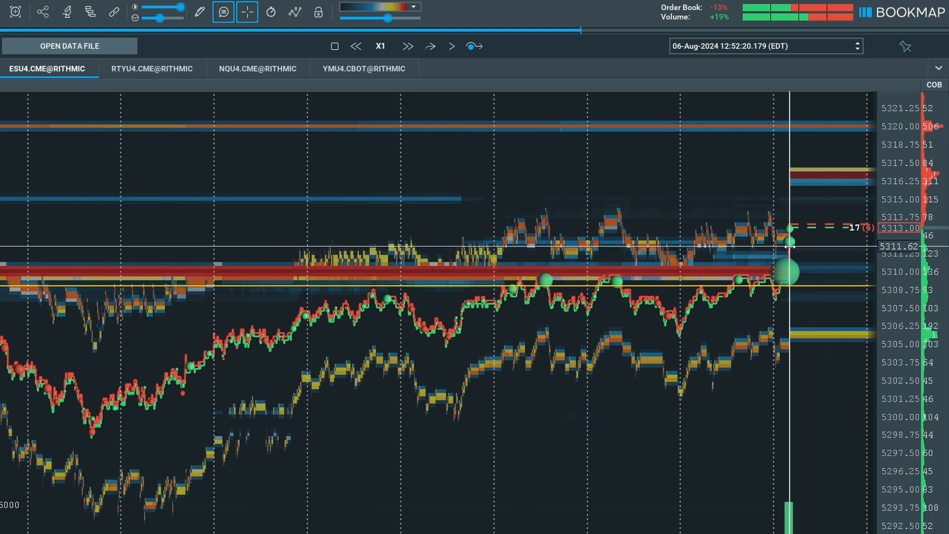
{"action": "mouse_move", "coordinate": [800, 255]}
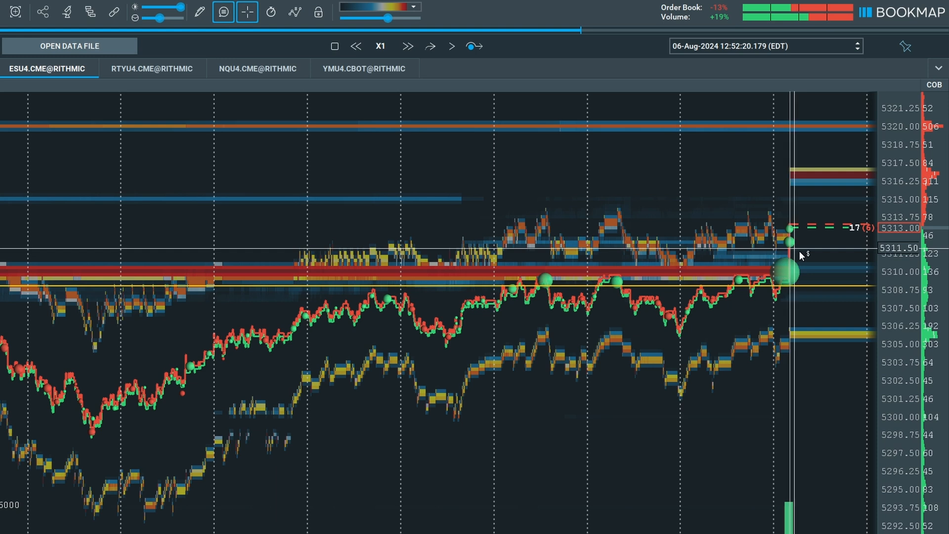
{"action": "mouse_move", "coordinate": [796, 290]}
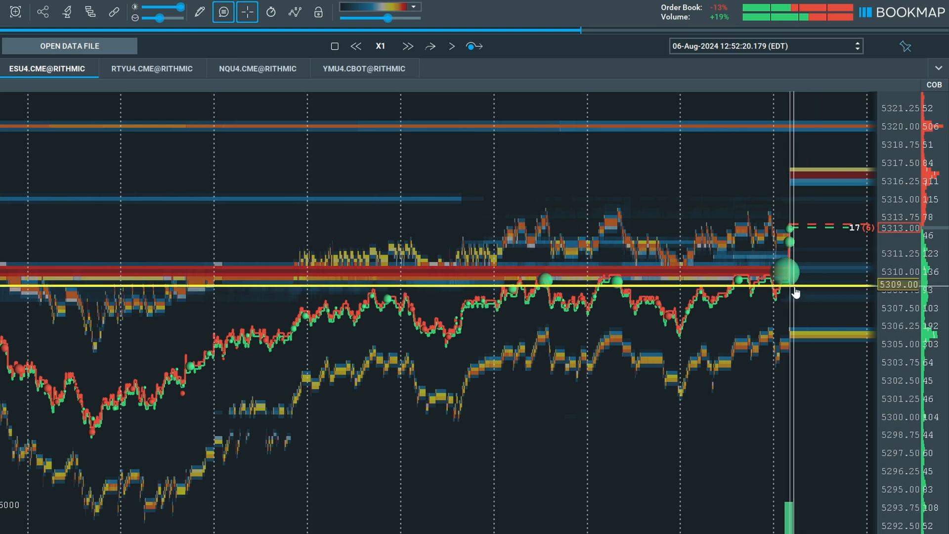
{"action": "mouse_move", "coordinate": [805, 274]}
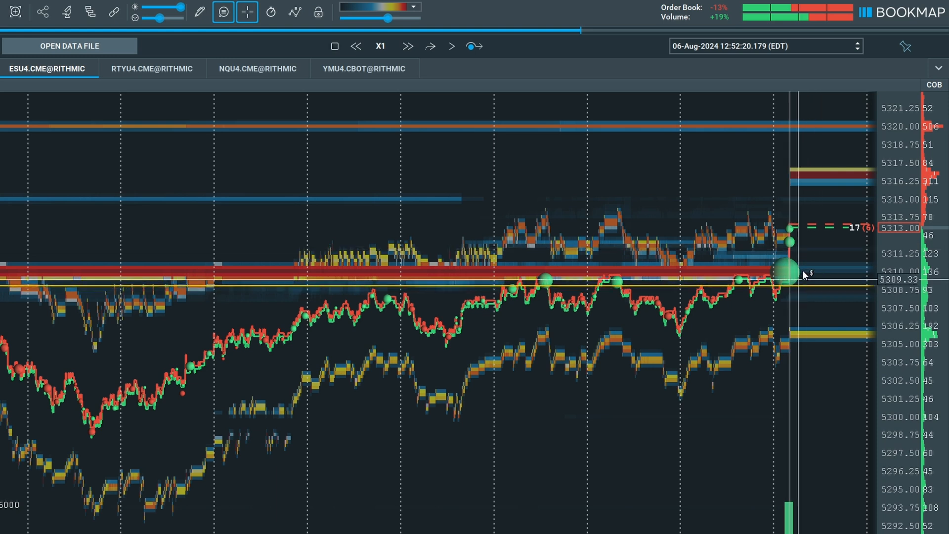
{"action": "mouse_move", "coordinate": [806, 246]}
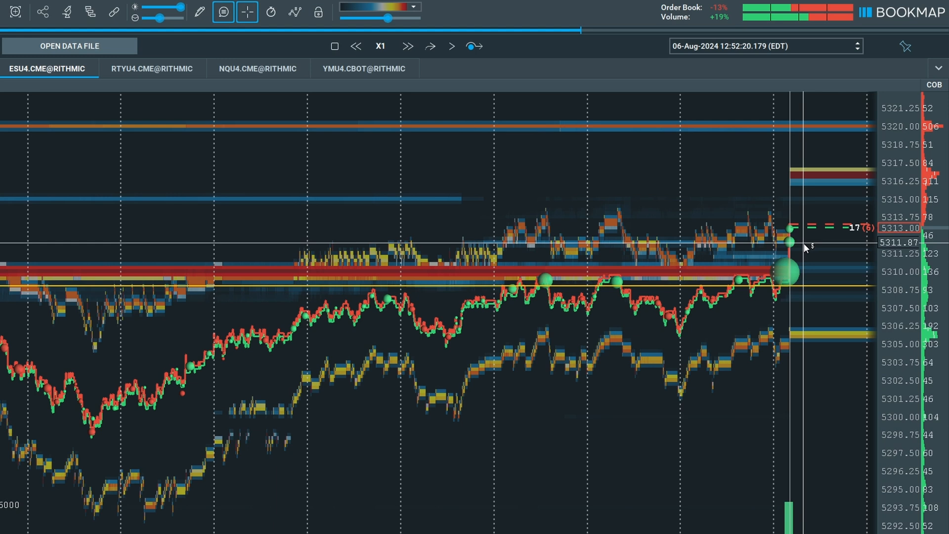
{"action": "mouse_move", "coordinate": [807, 246]}
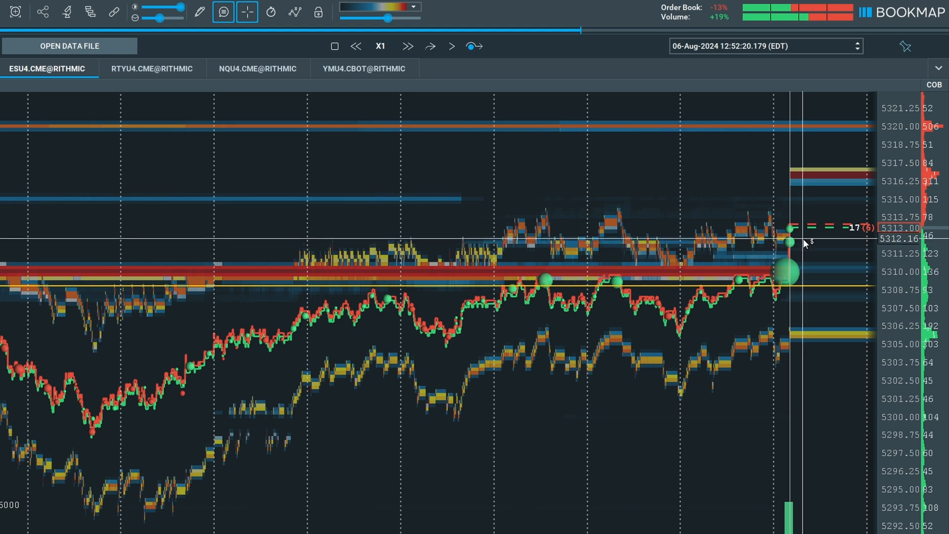
{"action": "mouse_move", "coordinate": [777, 134]}
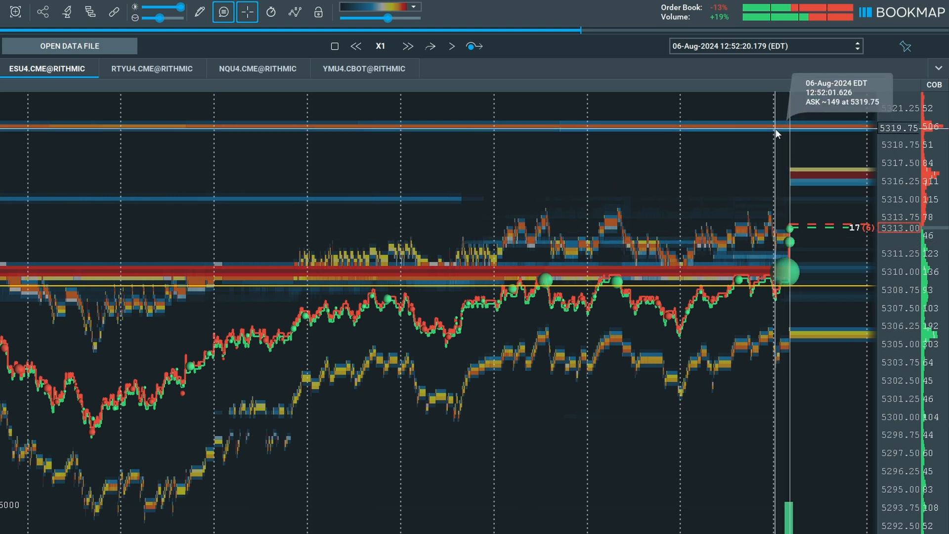
{"action": "mouse_move", "coordinate": [760, 159]}
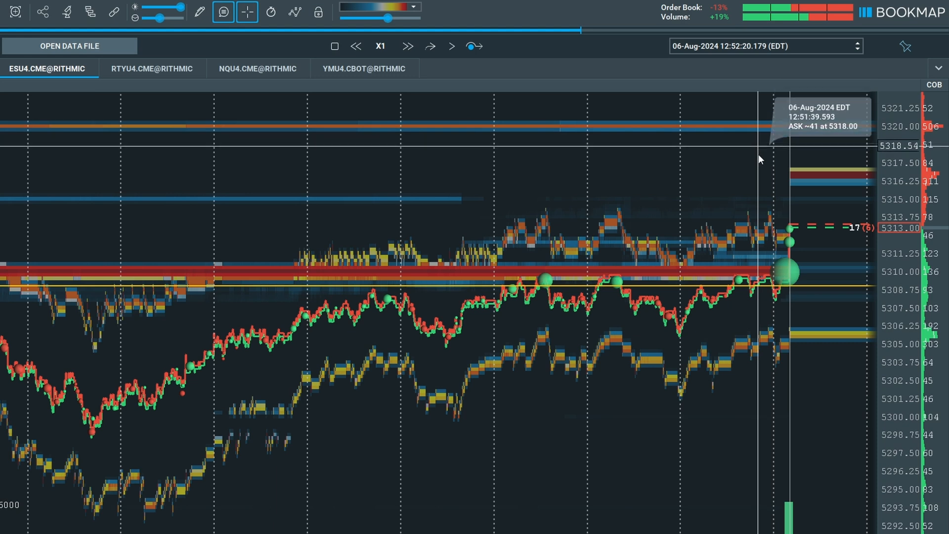
{"action": "mouse_move", "coordinate": [455, 62]}
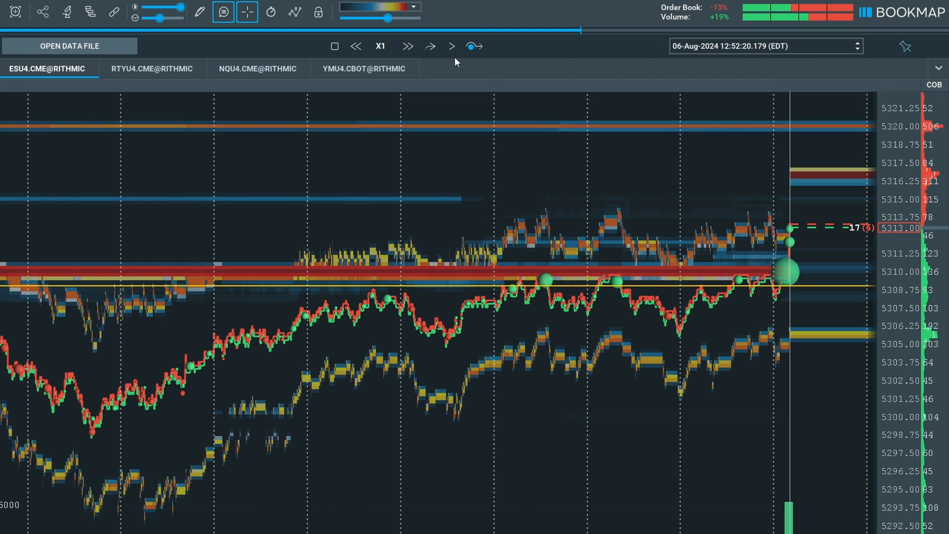
Resume the replay, raise its speed to 32x, and continue playback past 12:53:26.
{"action": "left_click", "coordinate": [407, 46]}
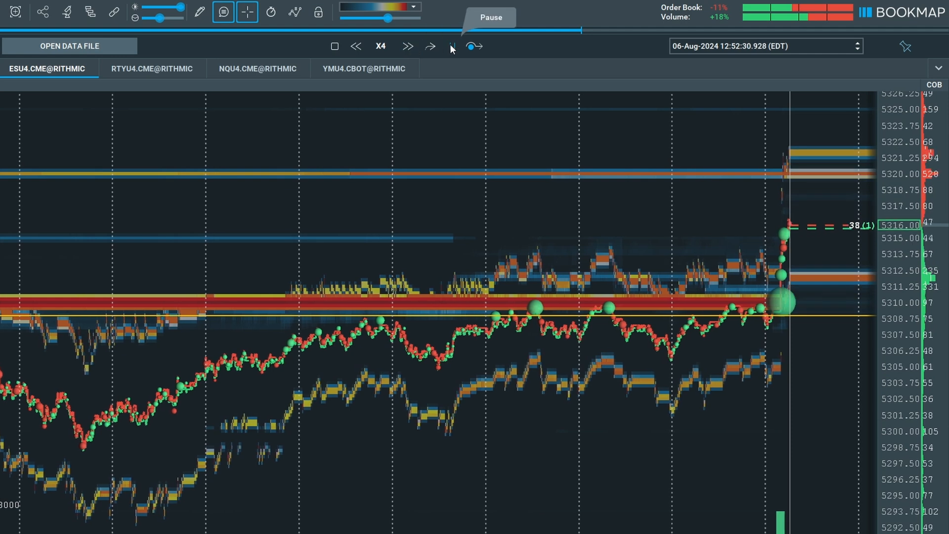
{"action": "left_click", "coordinate": [450, 46]}
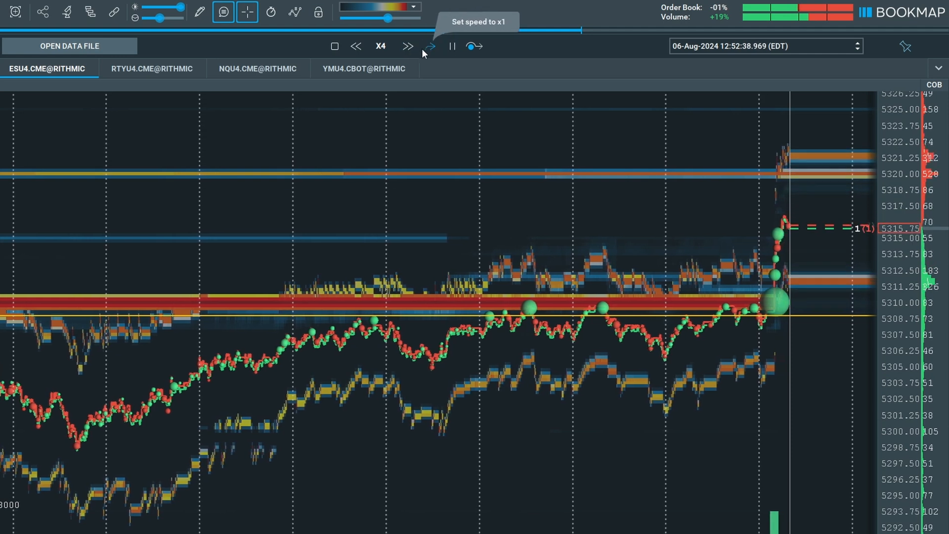
{"action": "left_click", "coordinate": [407, 46]}
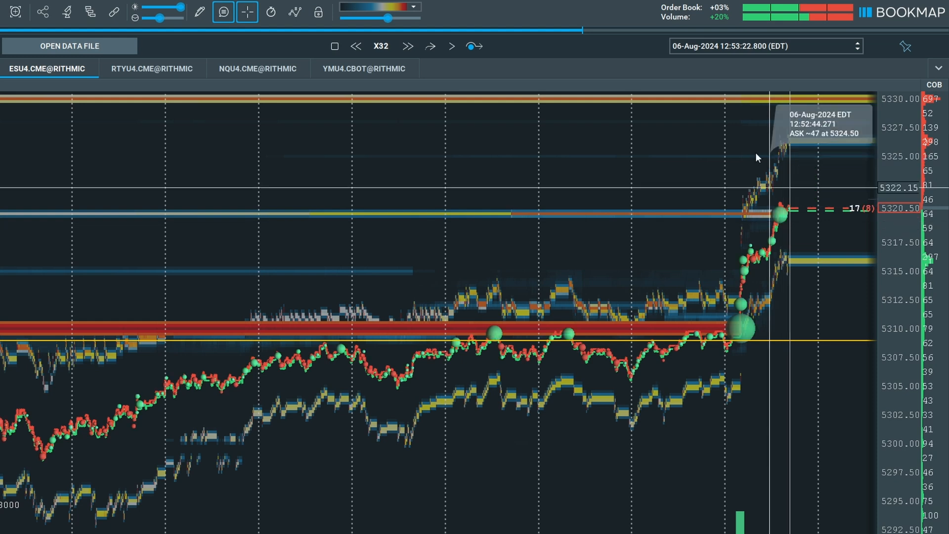
{"action": "mouse_move", "coordinate": [741, 109]}
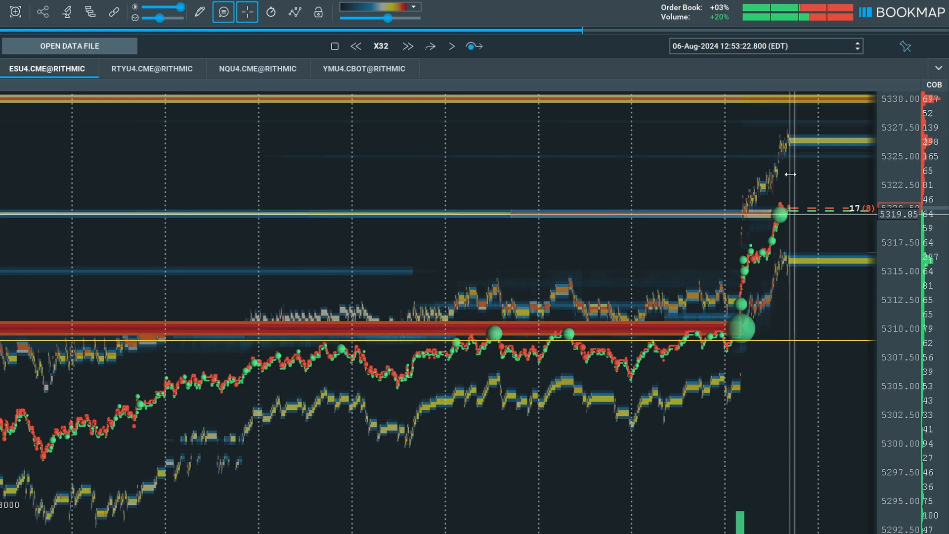
{"action": "mouse_move", "coordinate": [779, 104]}
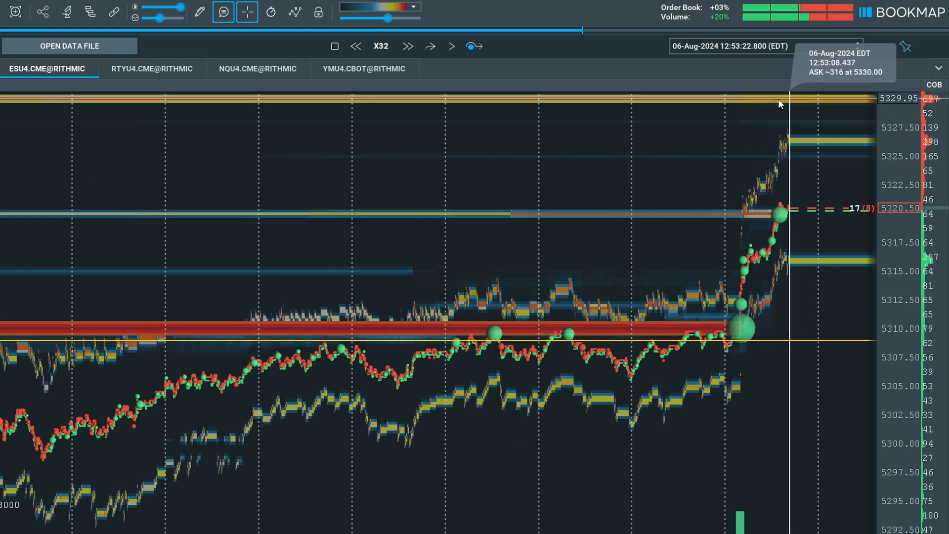
{"action": "mouse_move", "coordinate": [646, 94]}
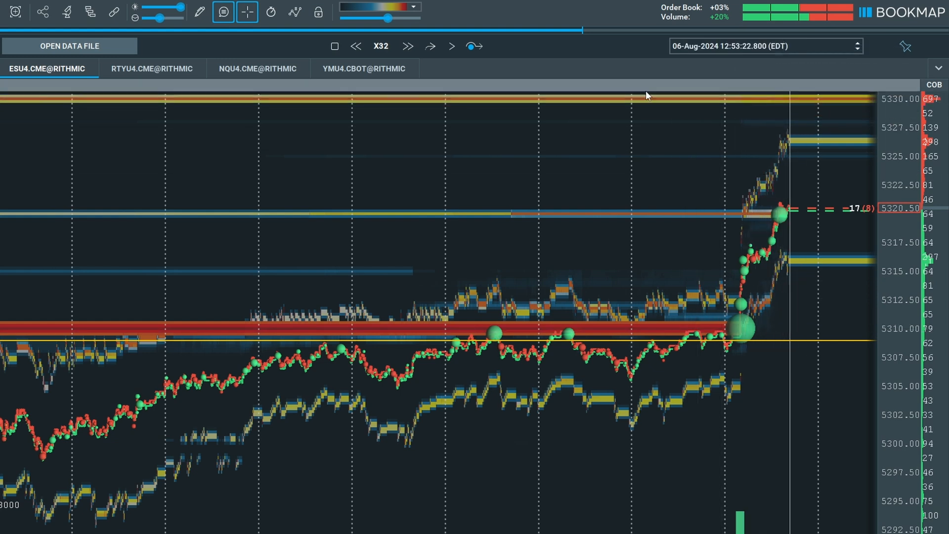
{"action": "left_click", "coordinate": [430, 46]}
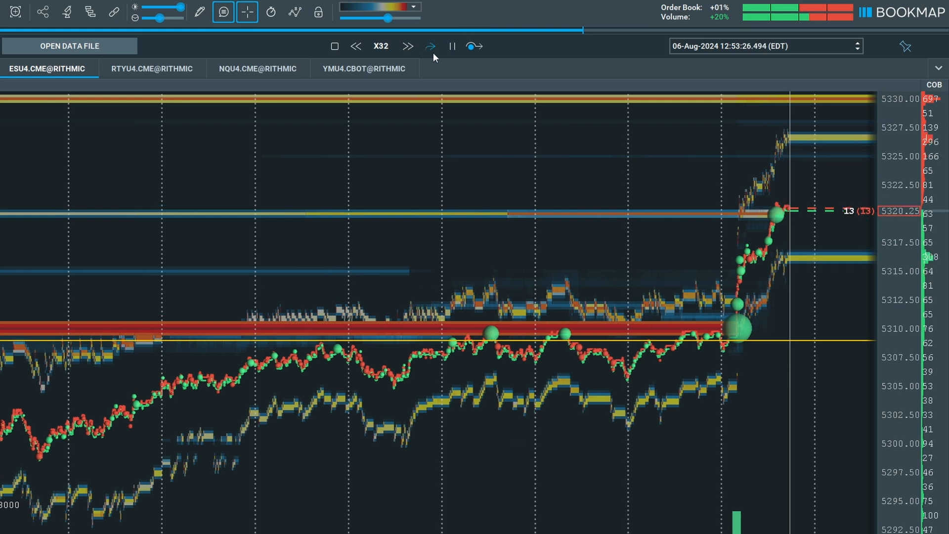
Speed the replay to 256x, pause, then resume at 512x and 1024x to 13:37.
{"action": "left_click", "coordinate": [407, 46]}
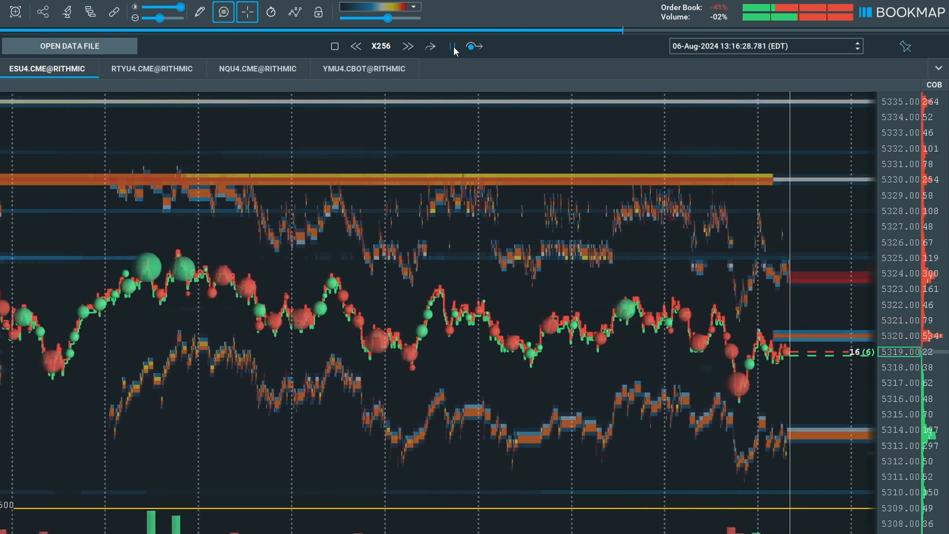
{"action": "left_click", "coordinate": [450, 46]}
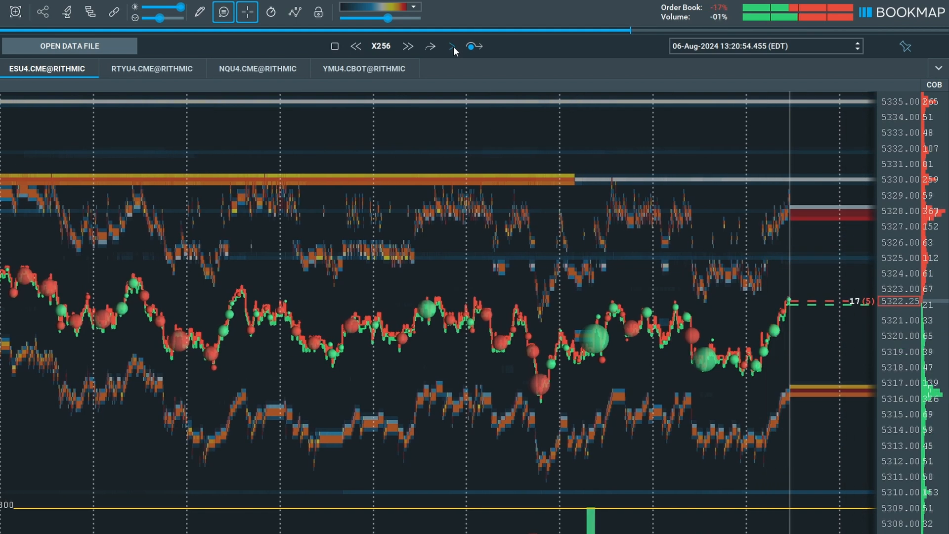
{"action": "mouse_move", "coordinate": [411, 129]}
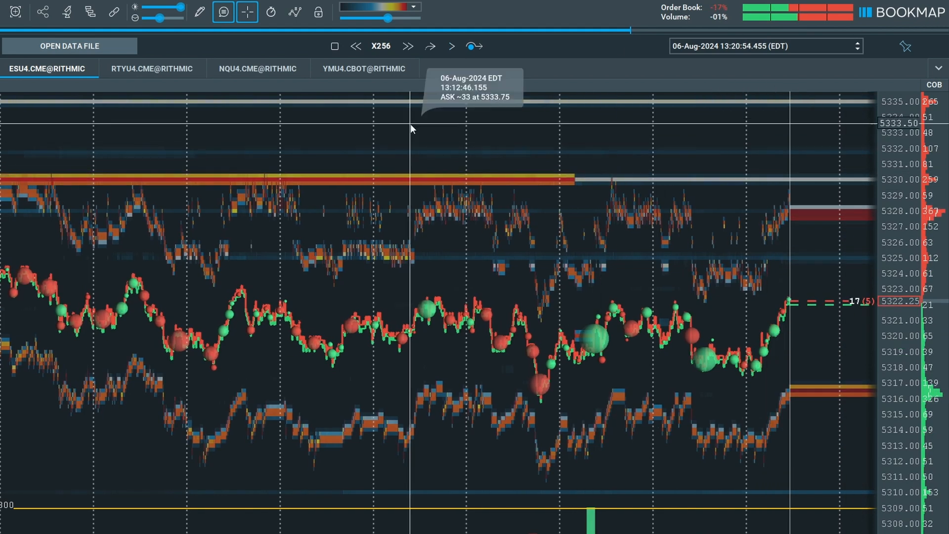
{"action": "left_click", "coordinate": [408, 46]}
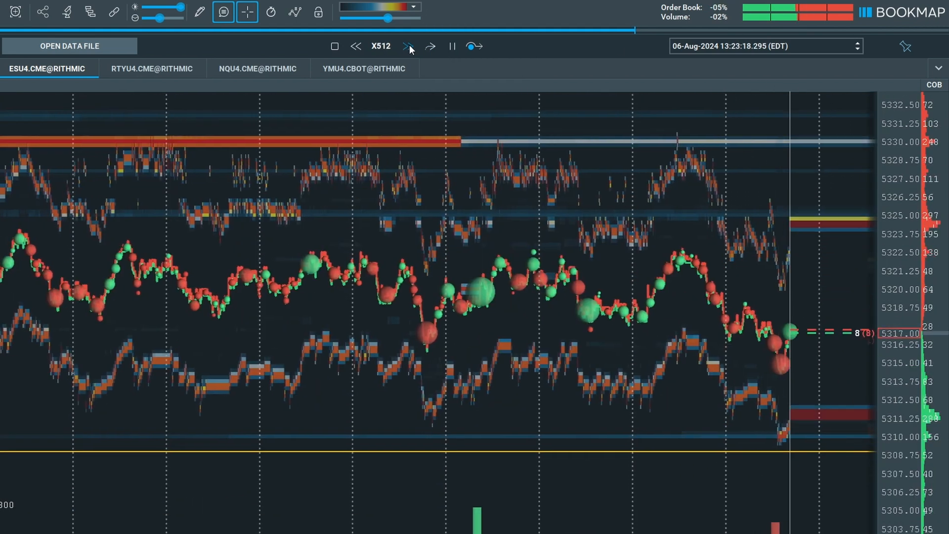
{"action": "left_click", "coordinate": [408, 46]}
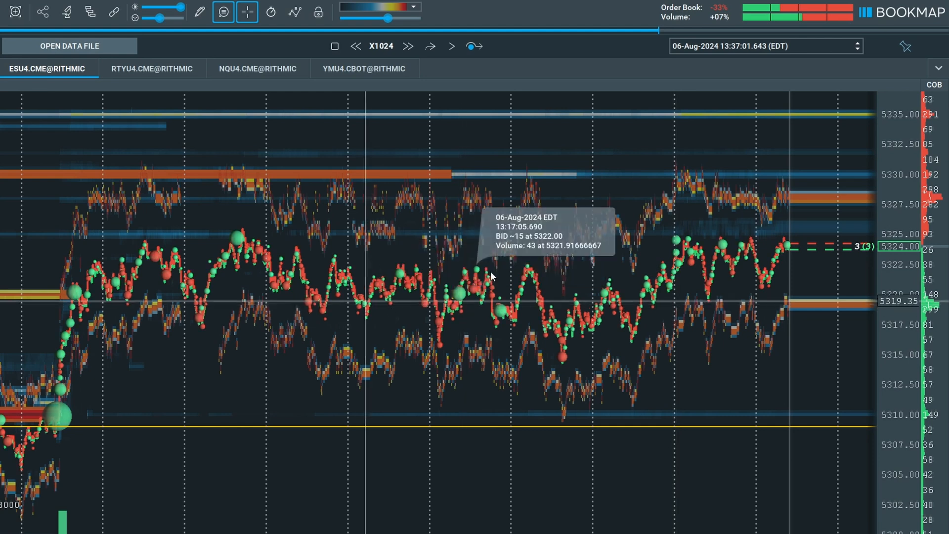
{"action": "mouse_move", "coordinate": [512, 282]}
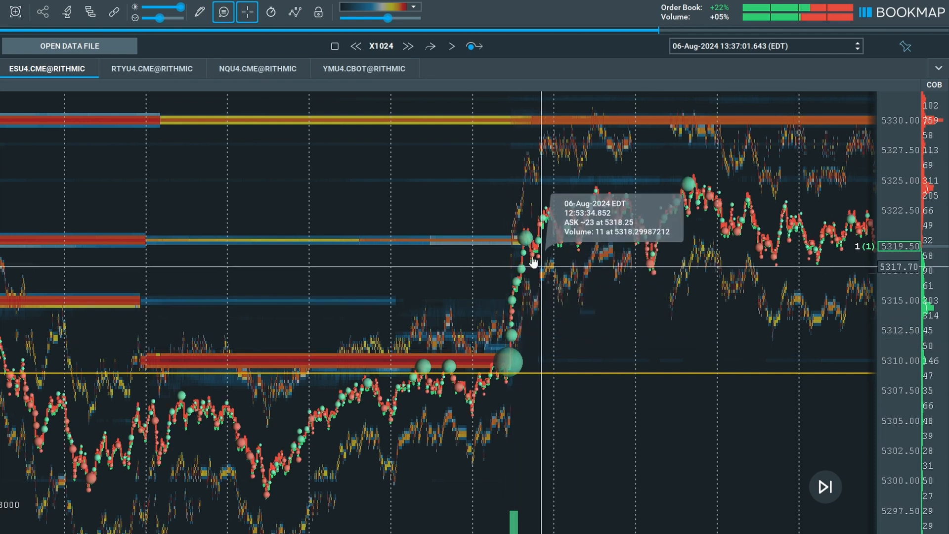
{"action": "mouse_move", "coordinate": [513, 251]}
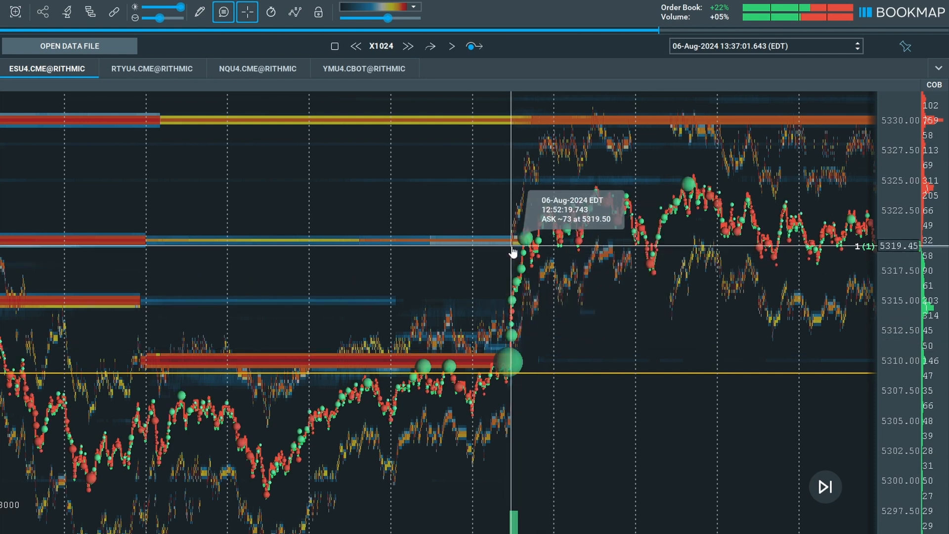